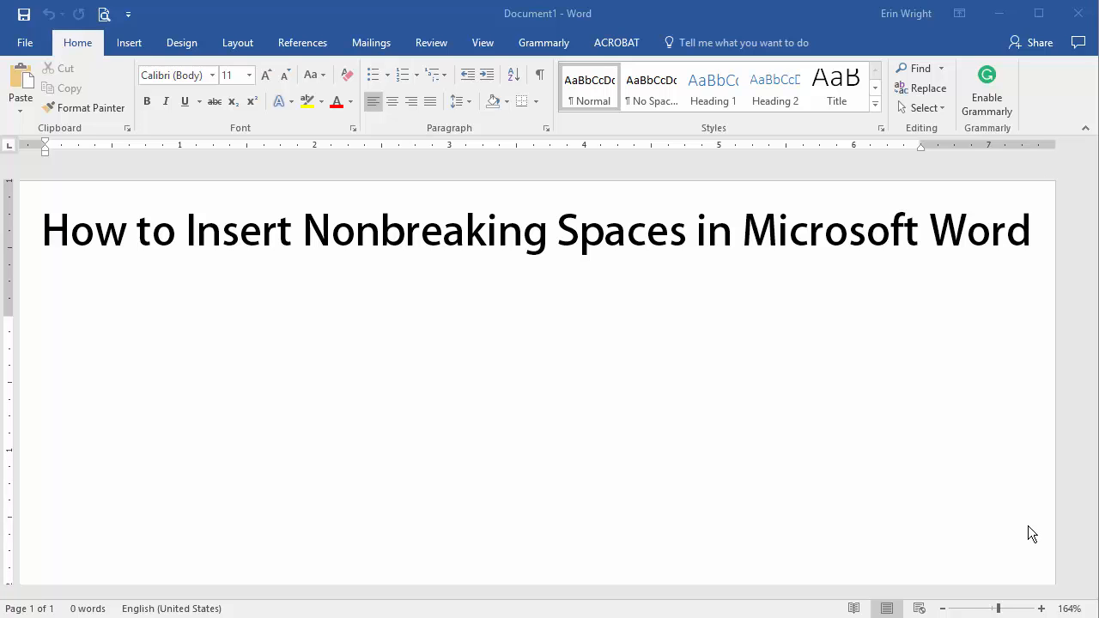
- Type the bullets 'Symbol Dialog Box Method' and 'Keyboard Shortcut Method' under the title
text(Symbol Dialog Box Method)
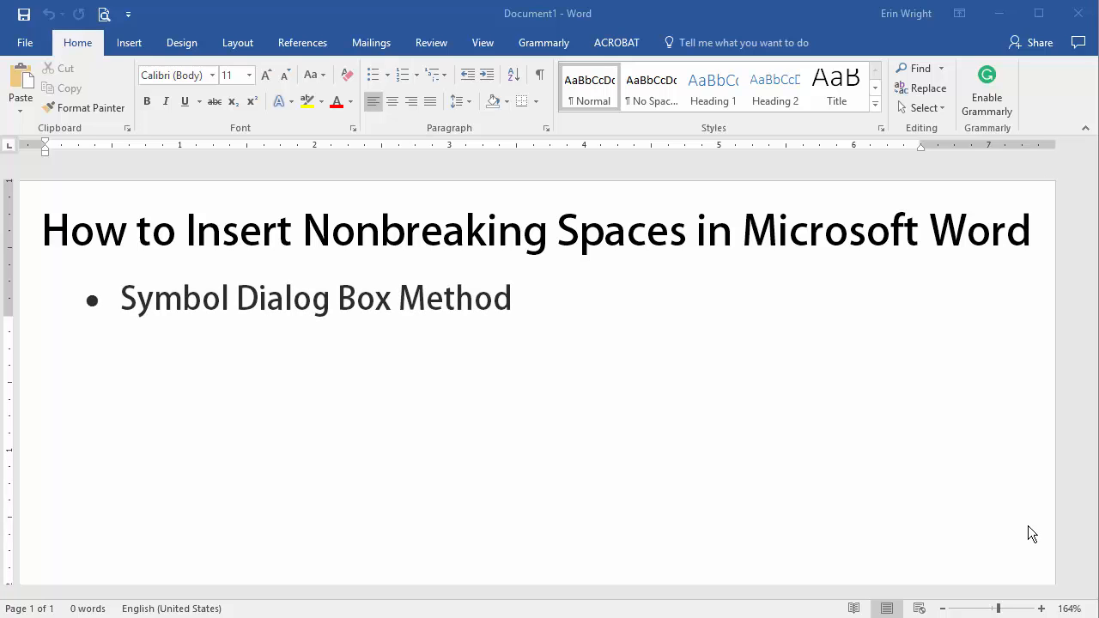
text(Keyboard Shortcut Method)
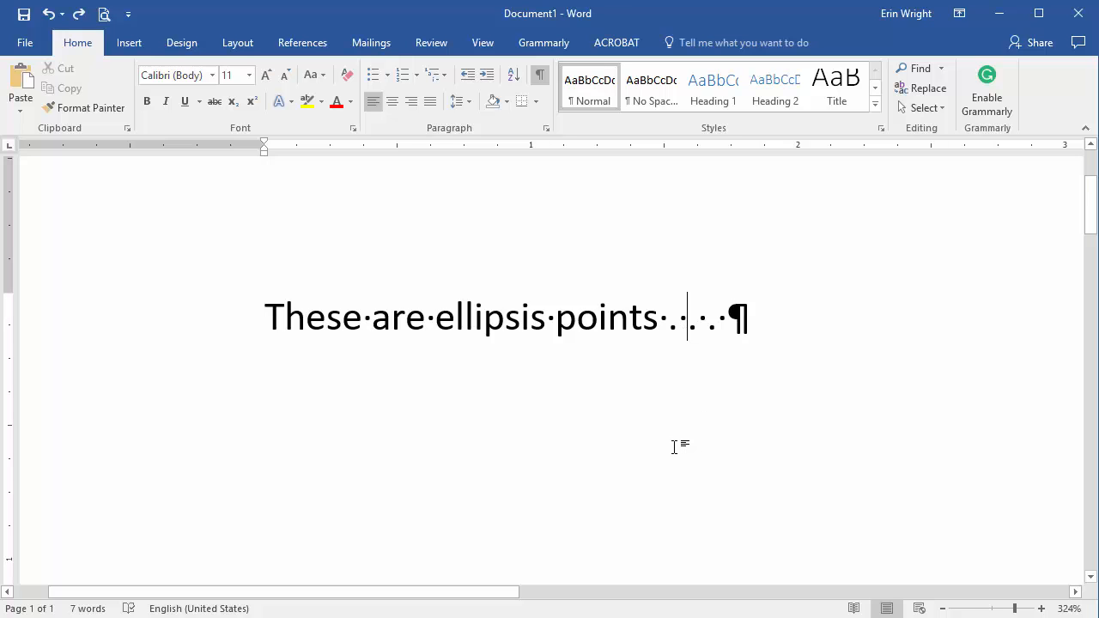
mouse_move(673, 427)
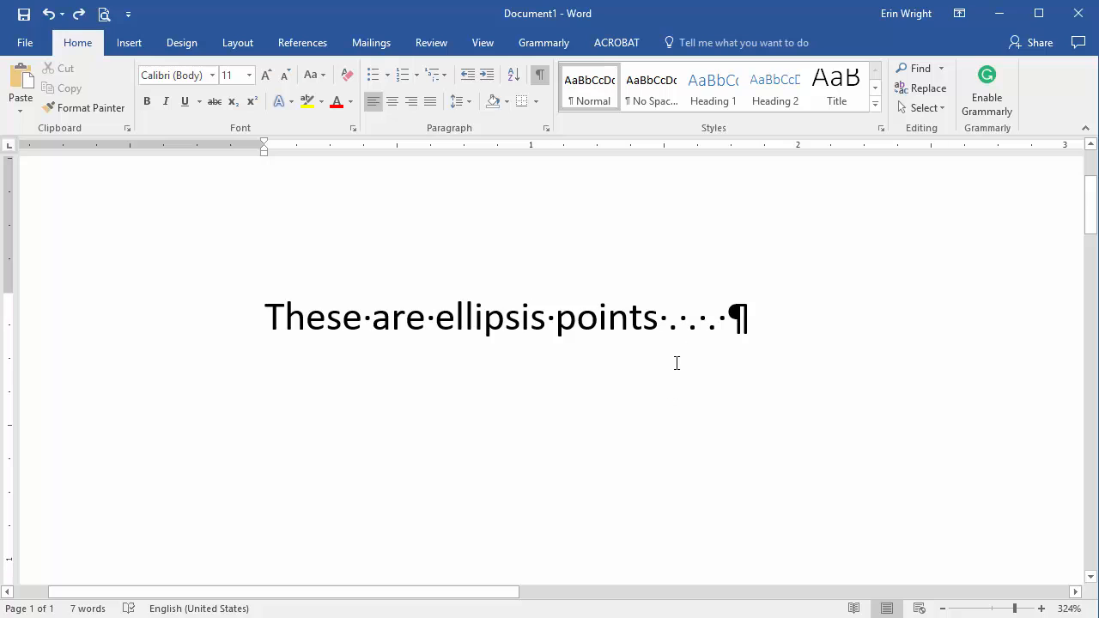
mouse_move(693, 324)
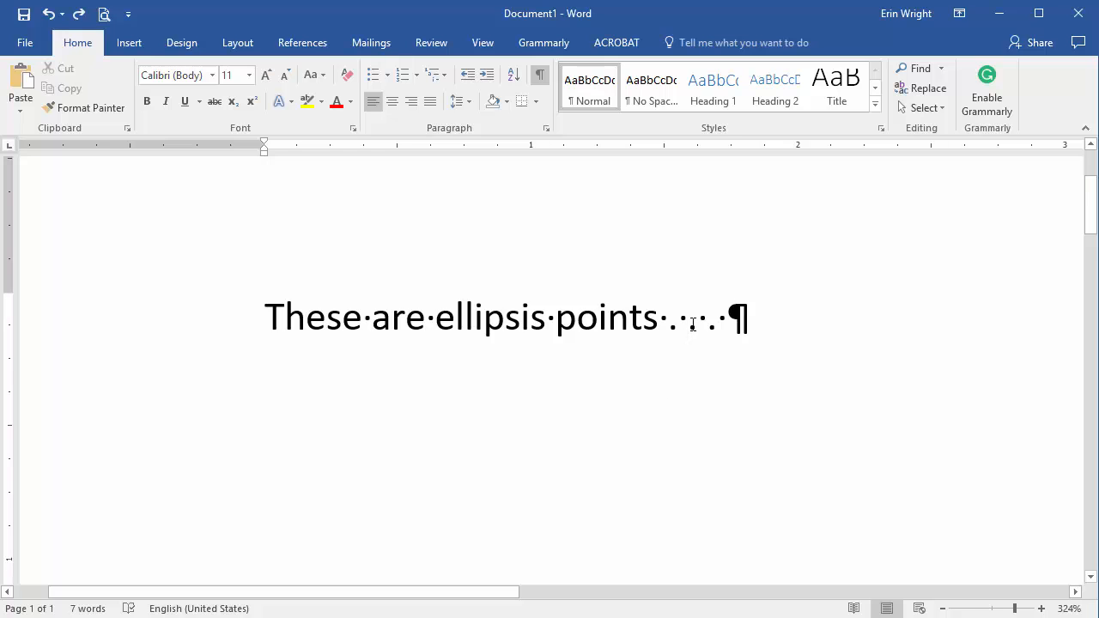
- Select the space after the first ellipsis dot and open the More Symbols dialog
click(683, 335)
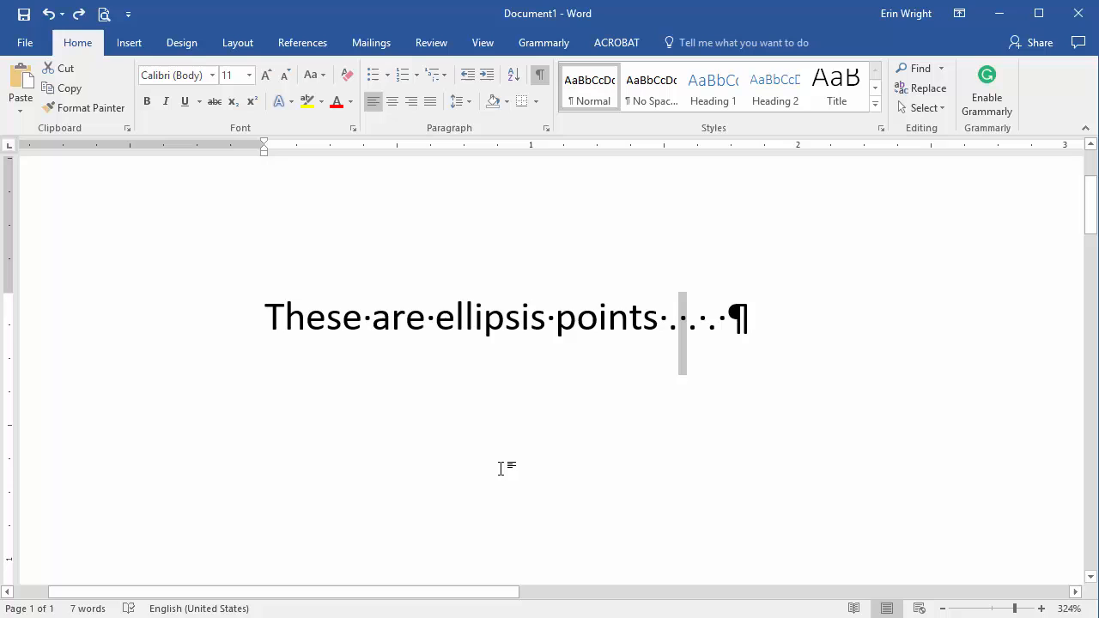
mouse_move(506, 460)
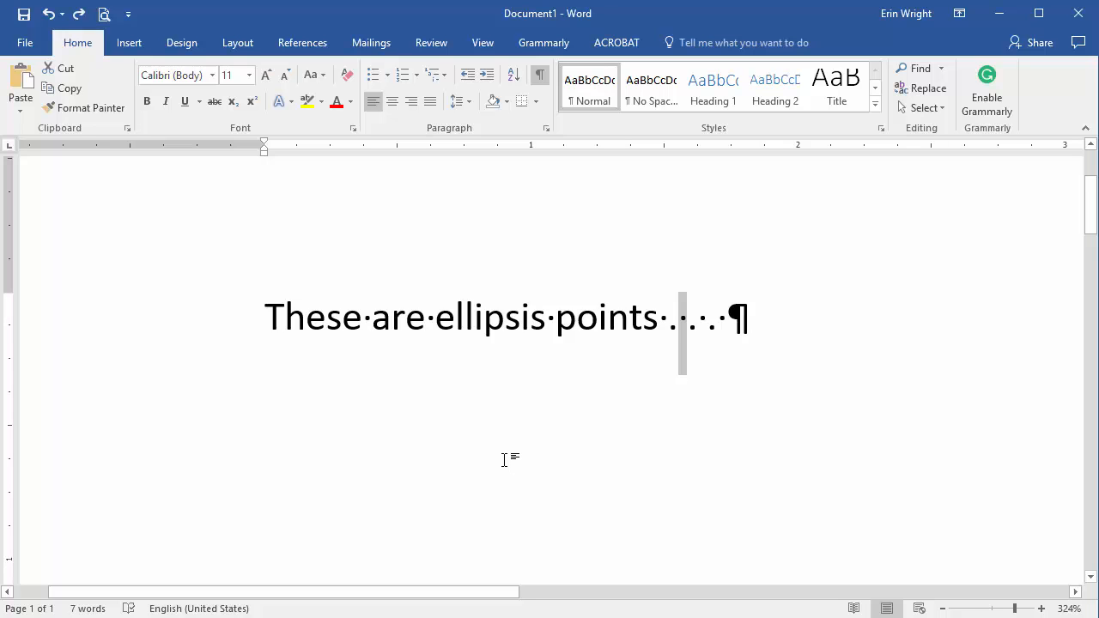
mouse_move(127, 58)
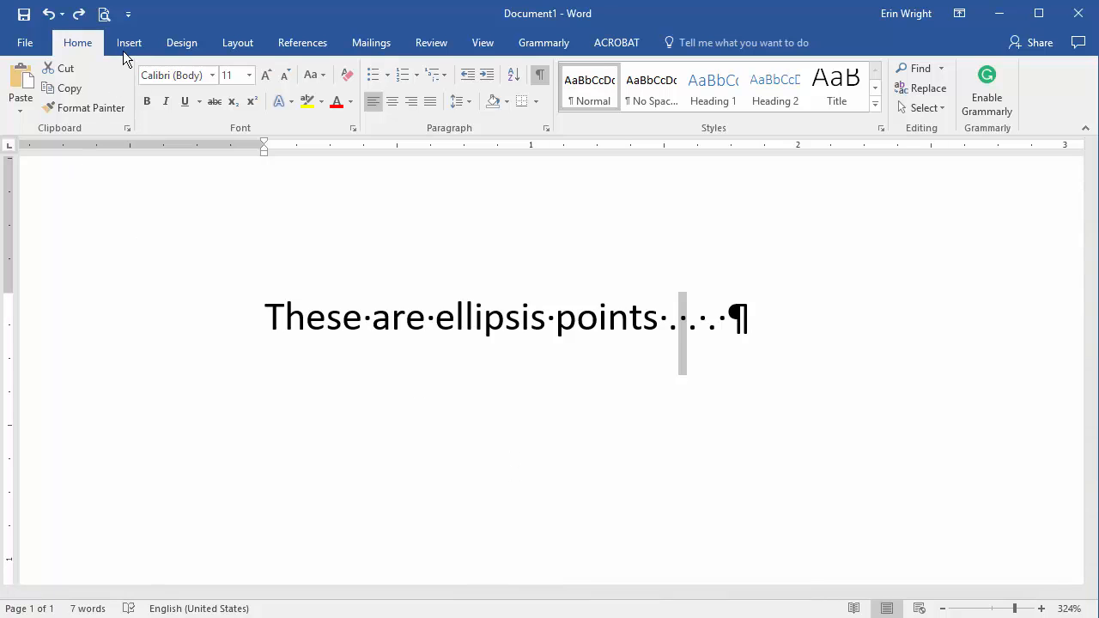
click(129, 42)
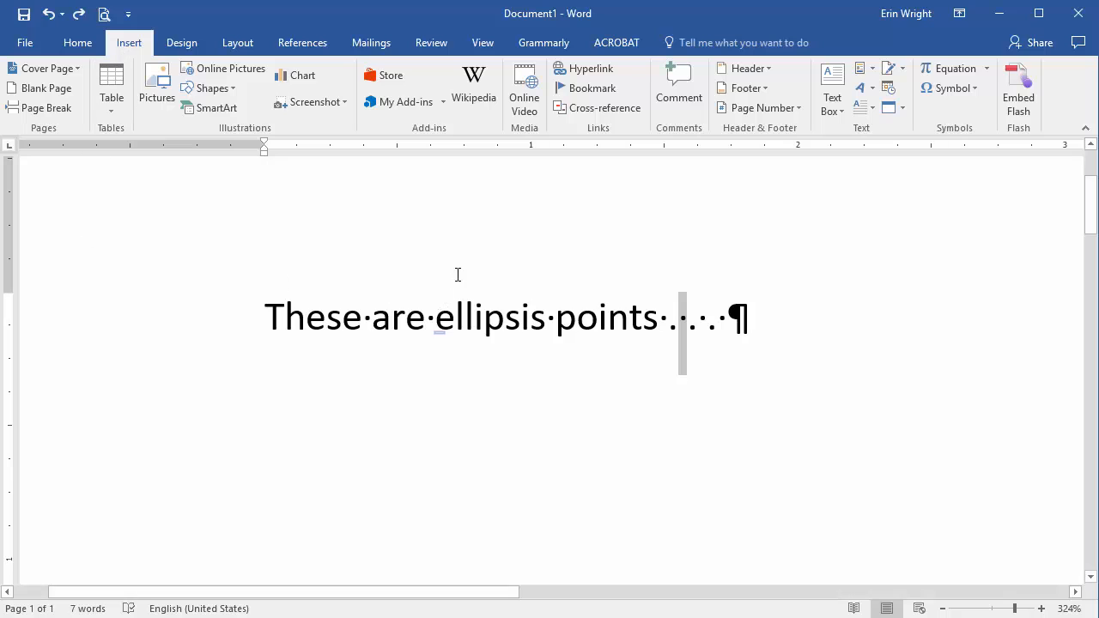
click(953, 87)
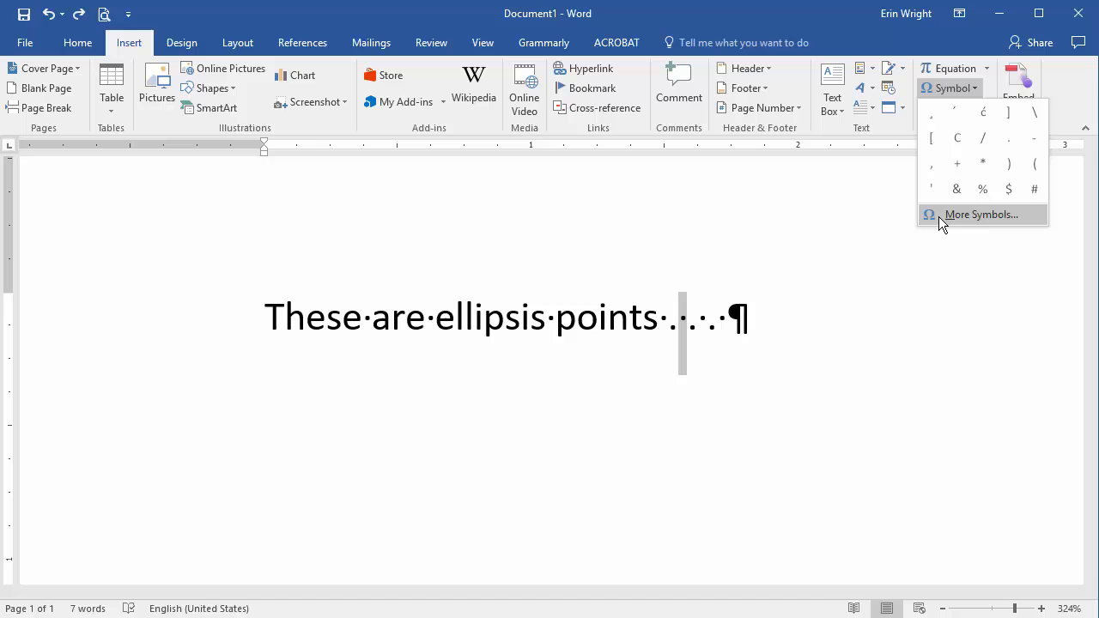
click(980, 214)
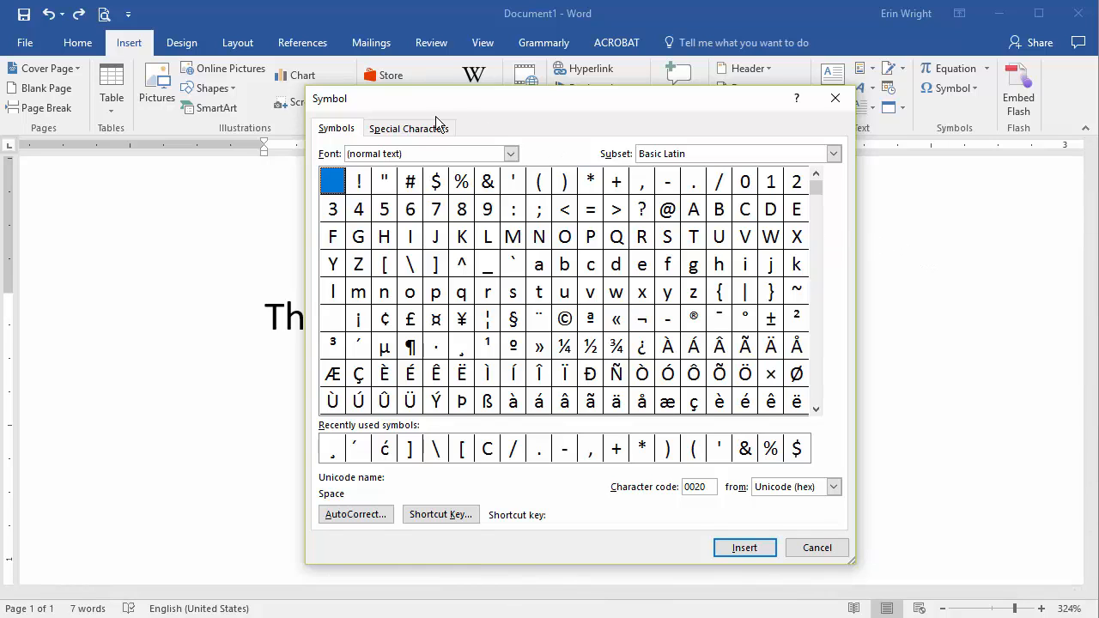
- Insert a Nonbreaking Space from Special Characters, then close the Symbol dialog
click(409, 128)
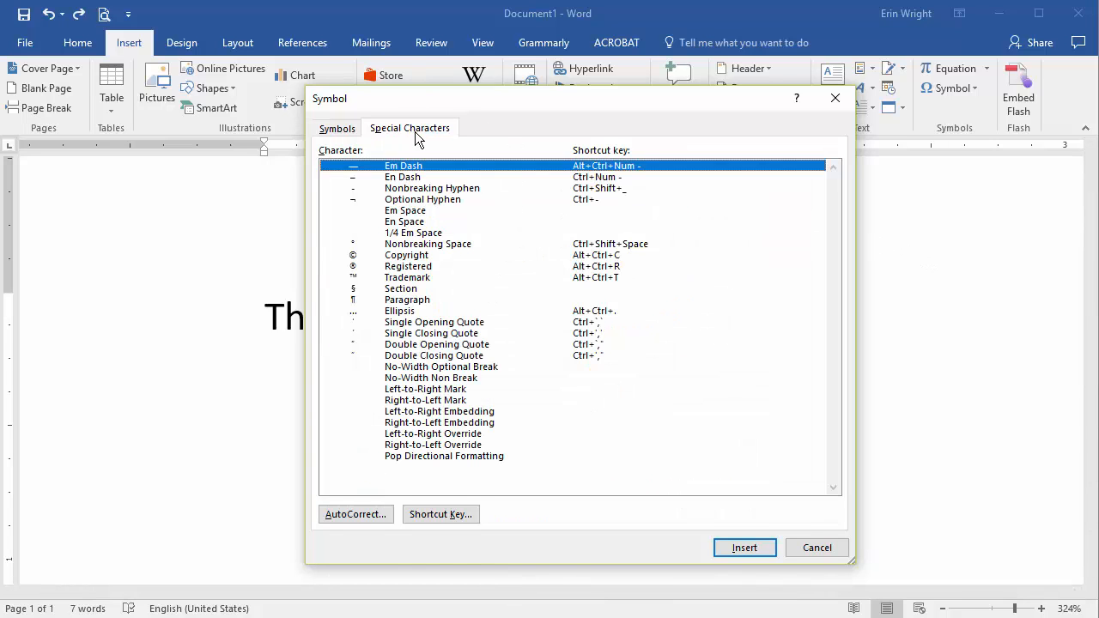
mouse_move(441, 192)
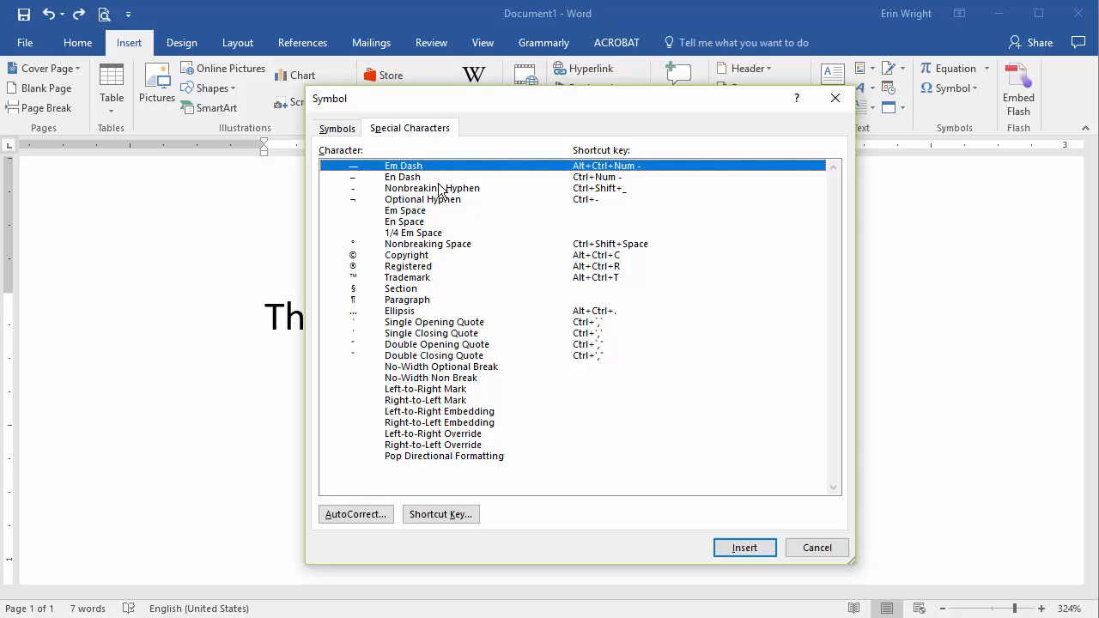
click(428, 244)
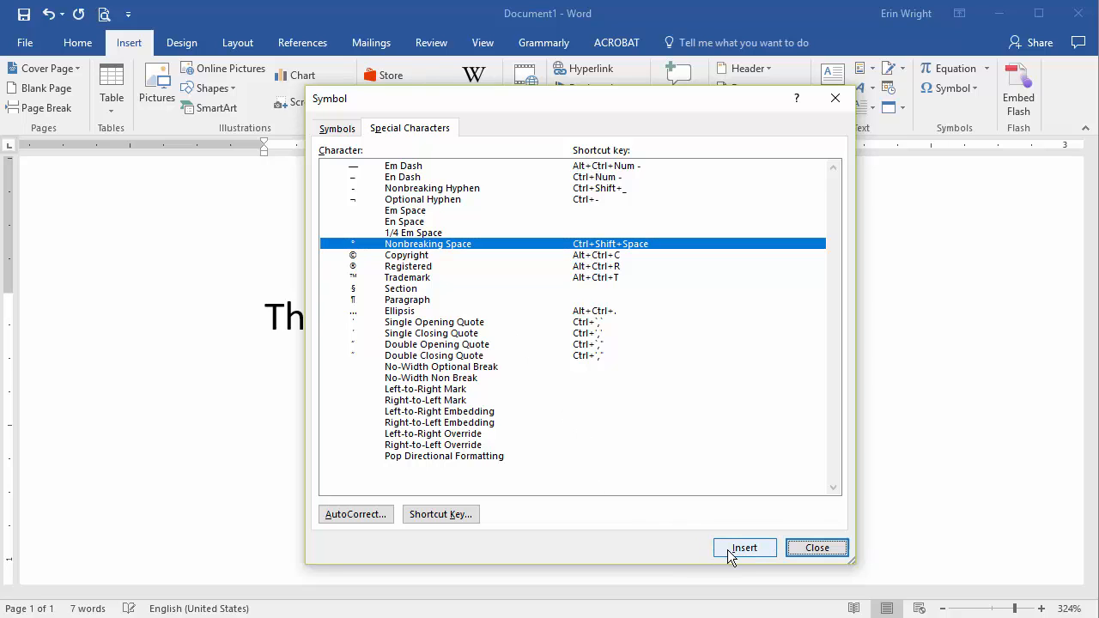
mouse_move(816, 548)
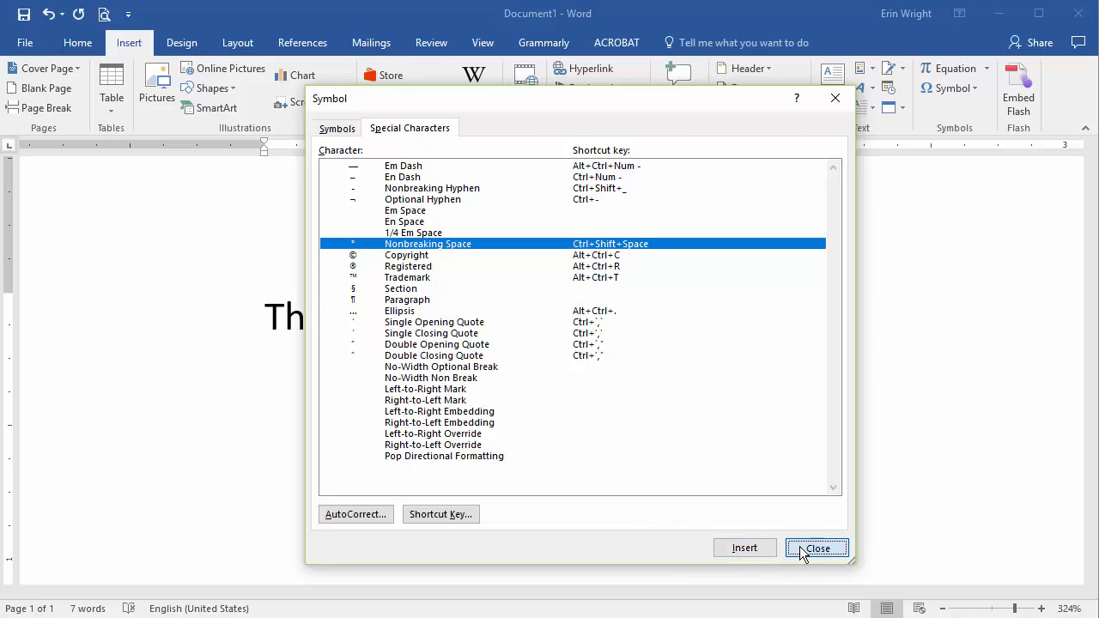
click(817, 548)
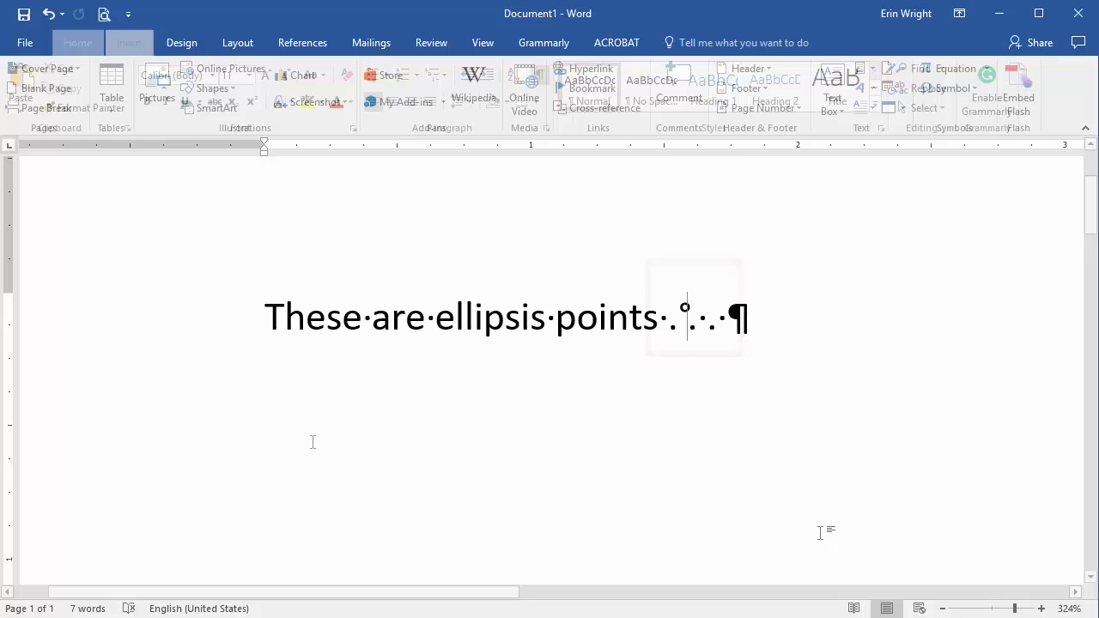
- Replace the space between the second and third dots with a nonbreaking space, then deselect
click(77, 42)
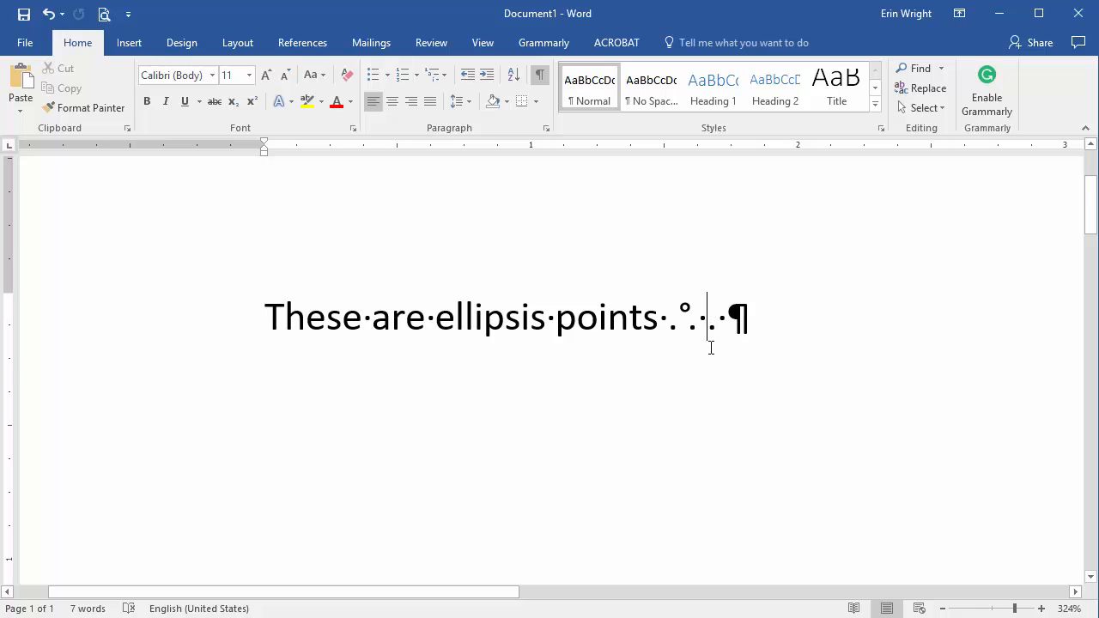
mouse_move(706, 317)
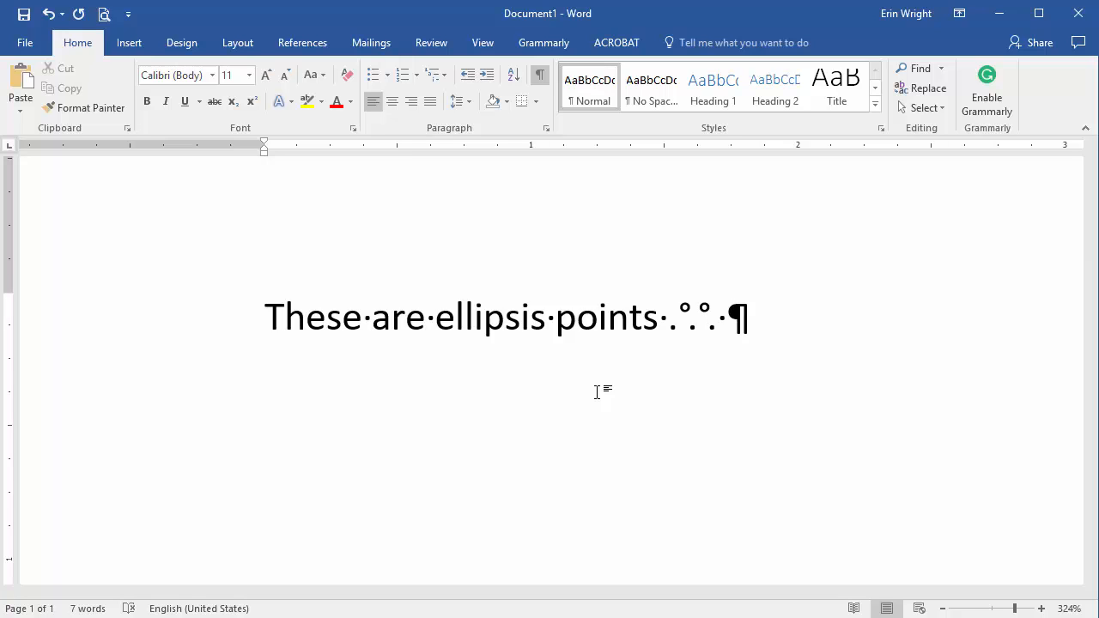
click(706, 318)
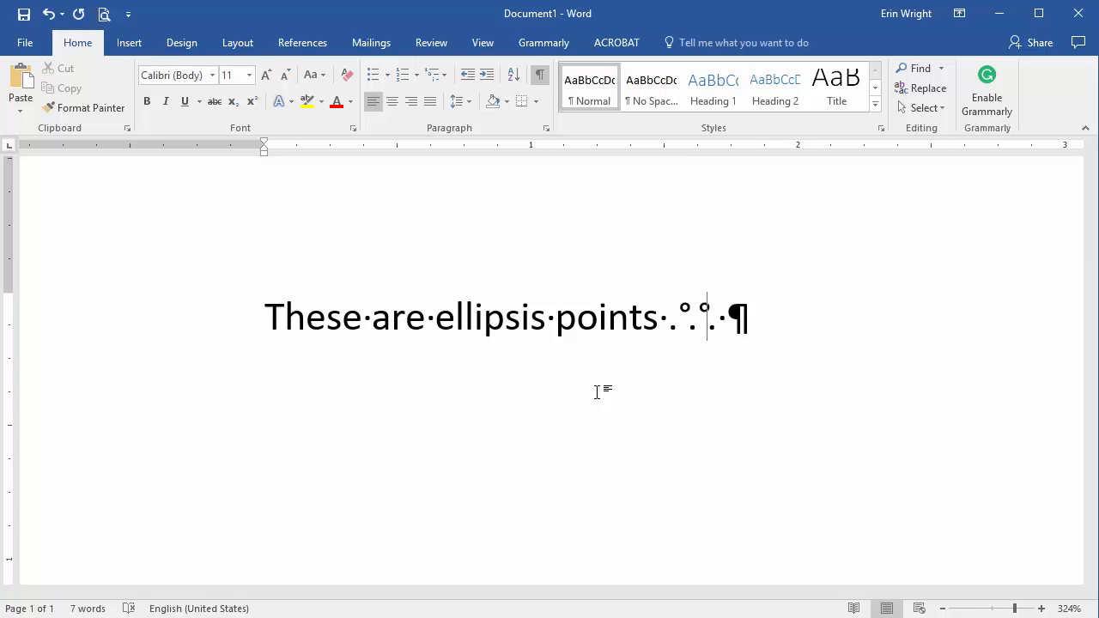